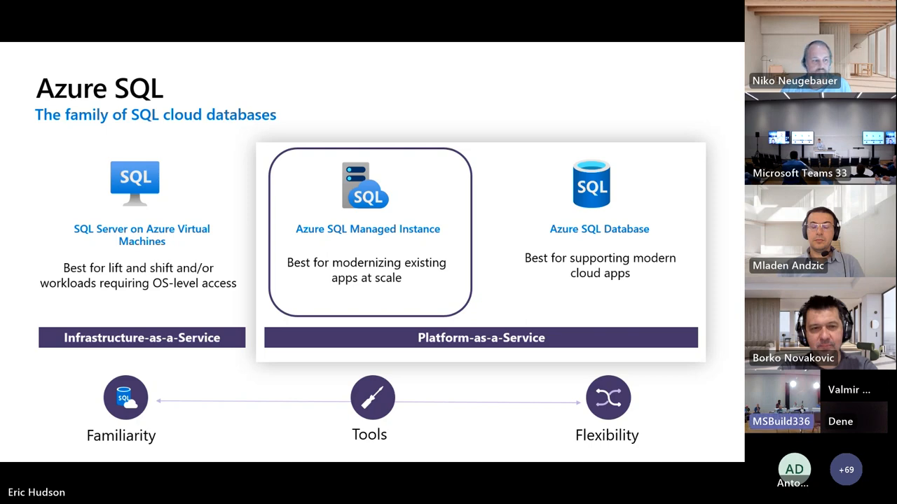
Advance the shared deck past the Modernize SQL Server apps slide to the Questions slide.
key("right")
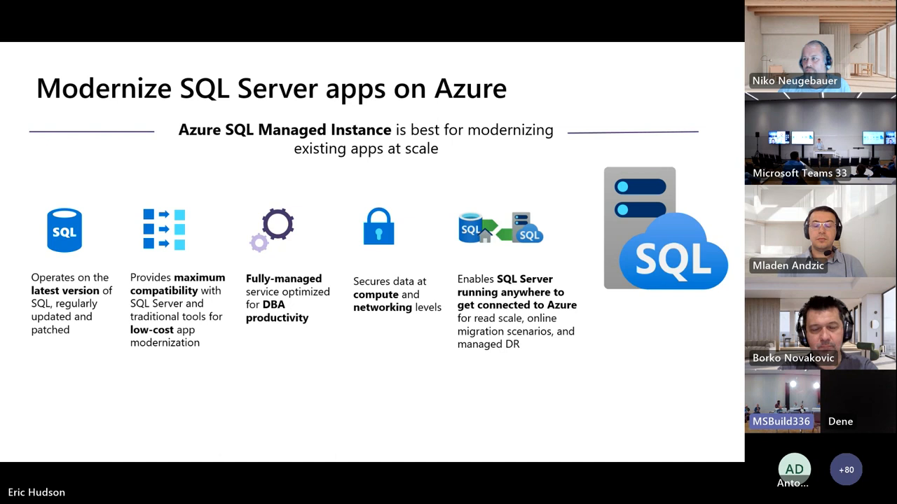
key("right")
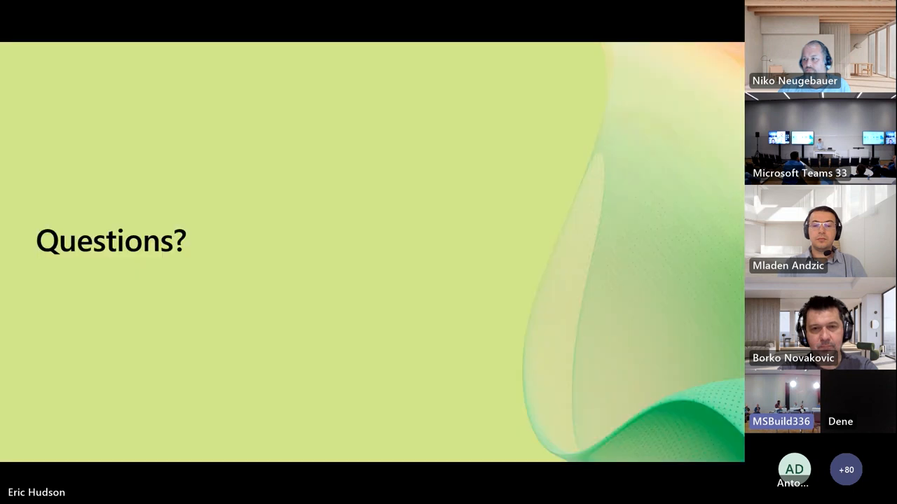